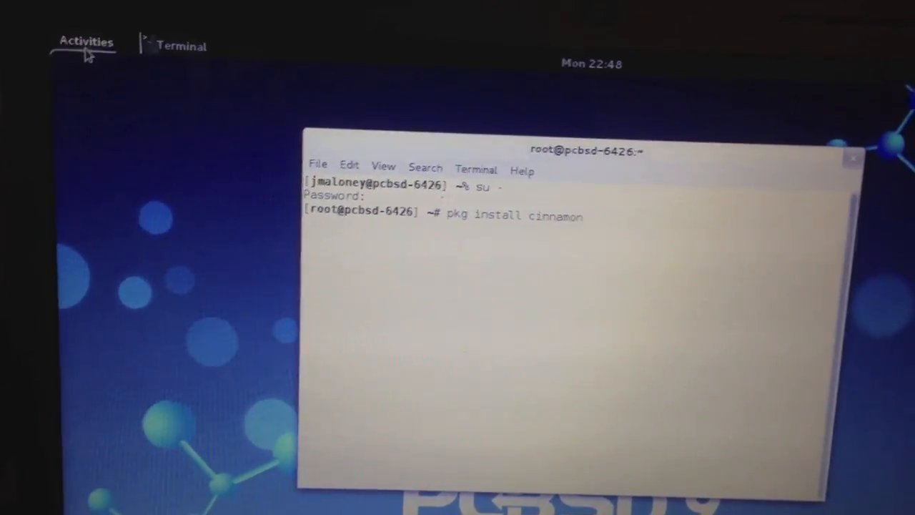
Run the pkg install for Cinnamon and confirm with y to install its dependencies.
{"action": "left_click", "coordinate": [85, 41]}
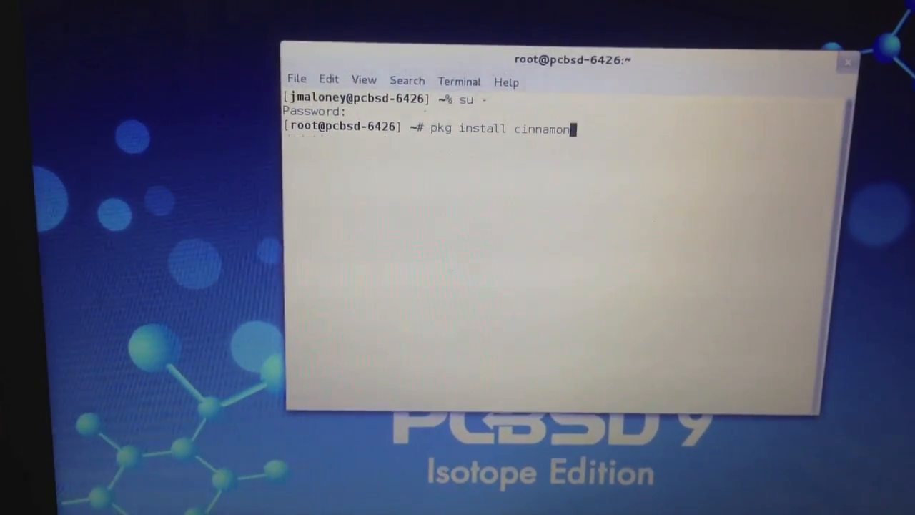
{"action": "key", "text": "Return"}
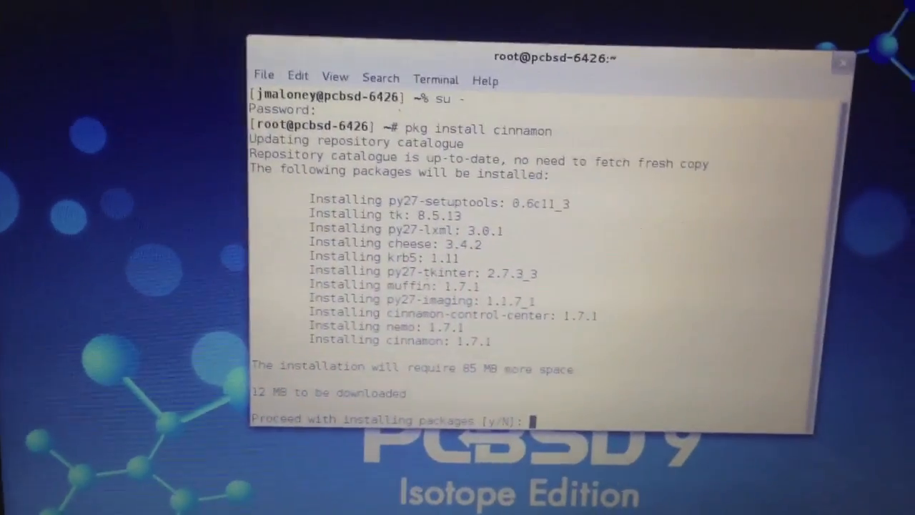
{"action": "type", "text": "y"}
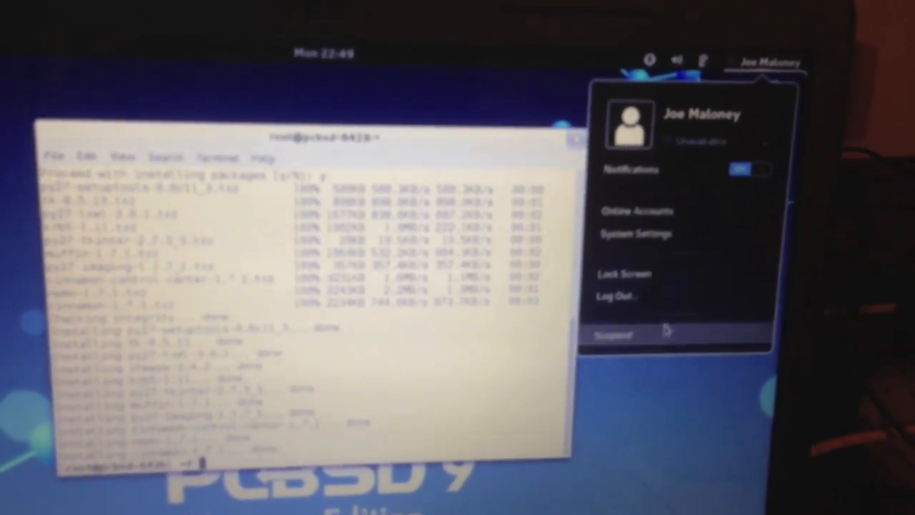
Log out of the GNOME Shell session from the user menu.
{"action": "left_click", "coordinate": [617, 295]}
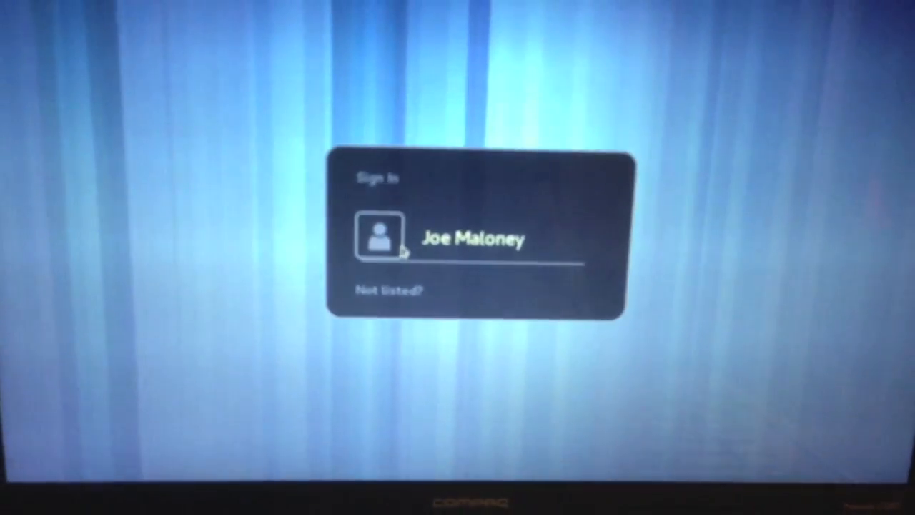
Select the user account, choose the Cinnamon session, and sign in.
{"action": "left_click", "coordinate": [472, 238]}
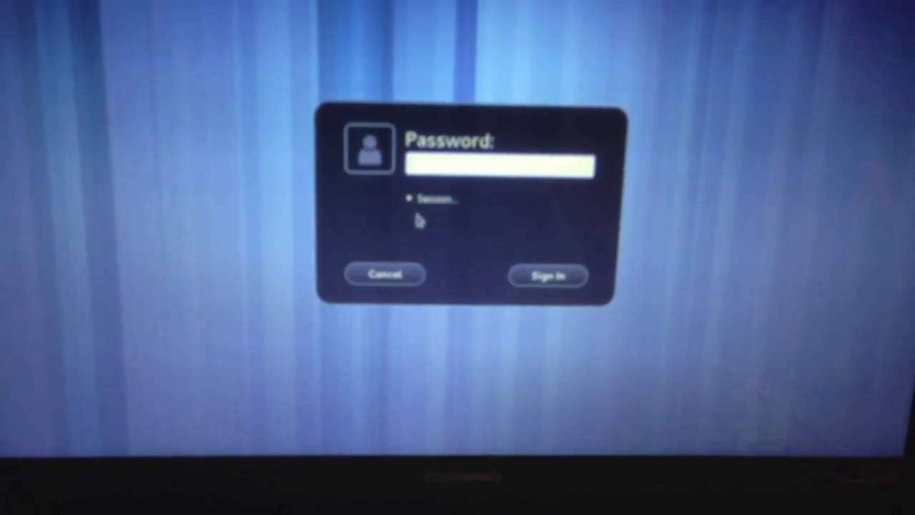
{"action": "left_click", "coordinate": [436, 198]}
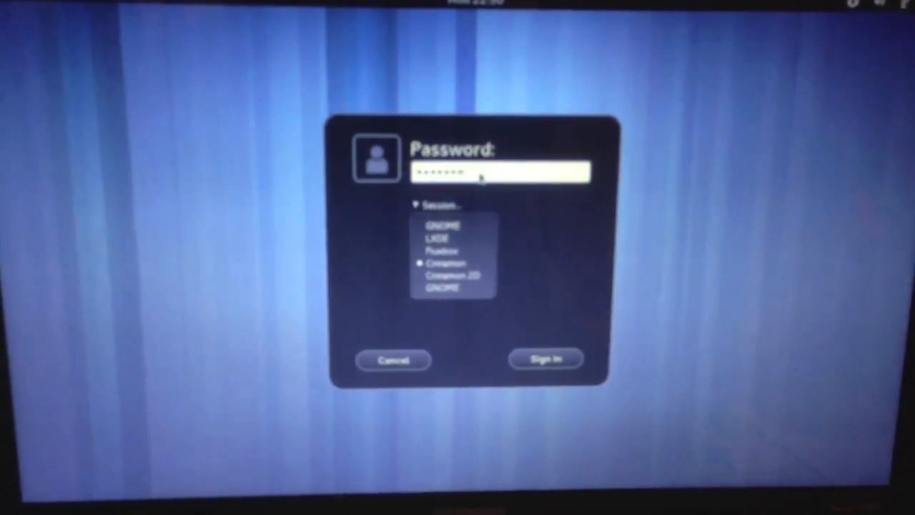
{"action": "left_click", "coordinate": [546, 358]}
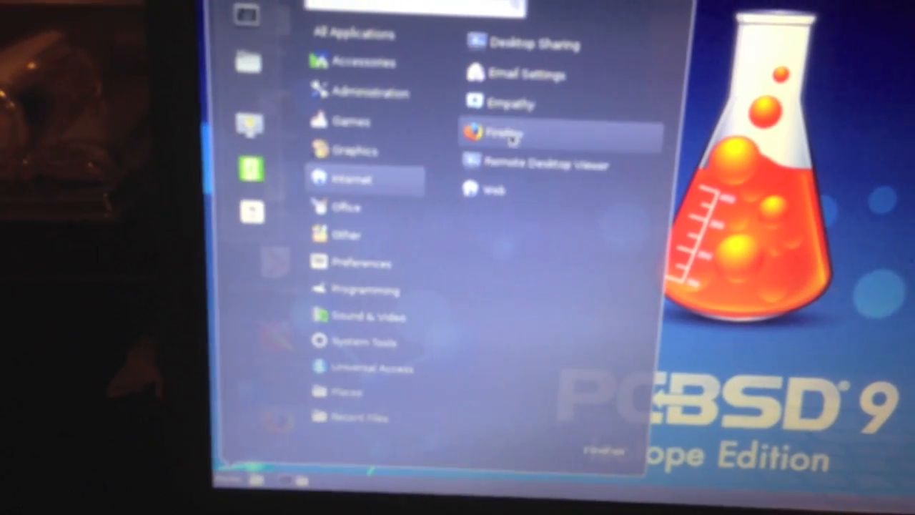
Switch the Cinnamon menu to show All Applications.
{"action": "left_click", "coordinate": [359, 81]}
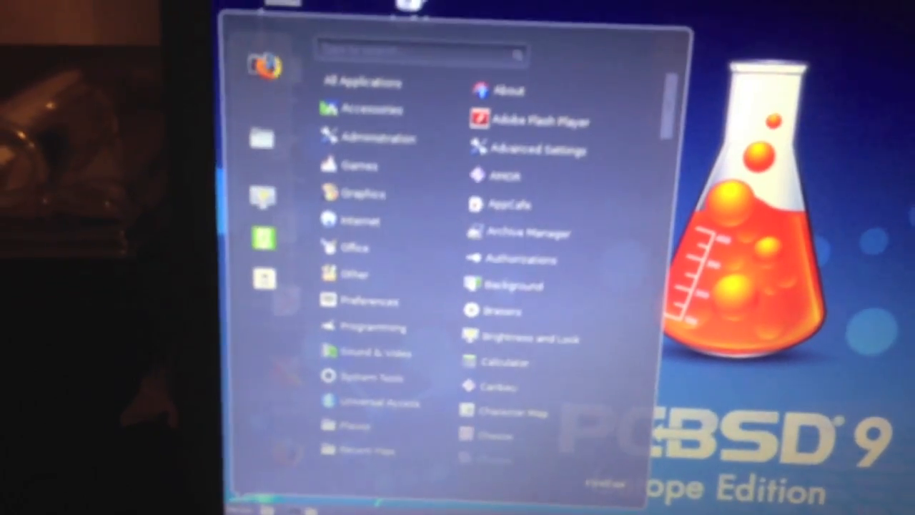